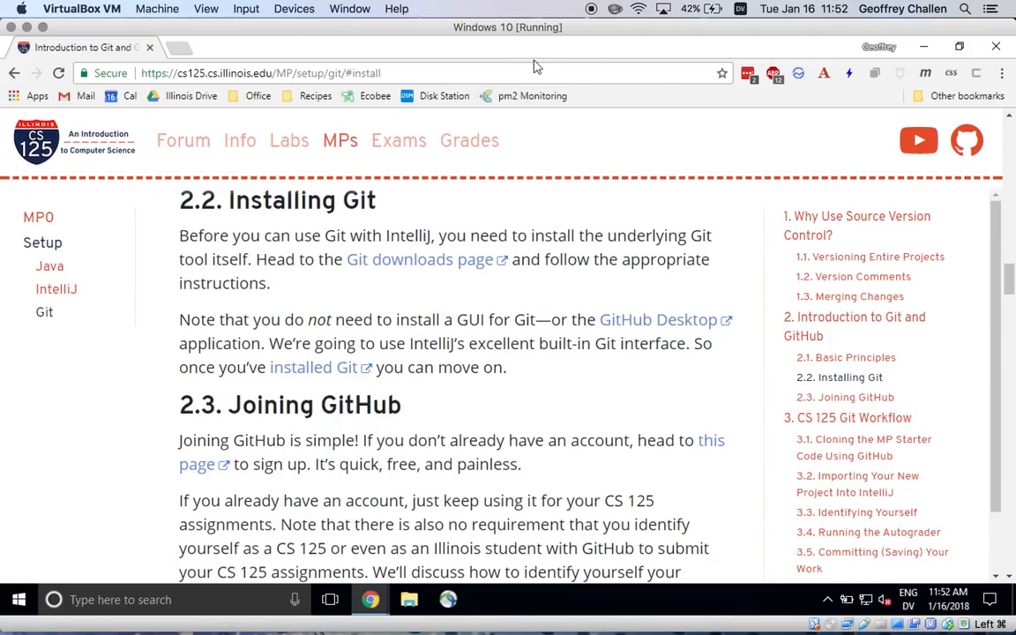
pyautogui.moveTo(525, 211)
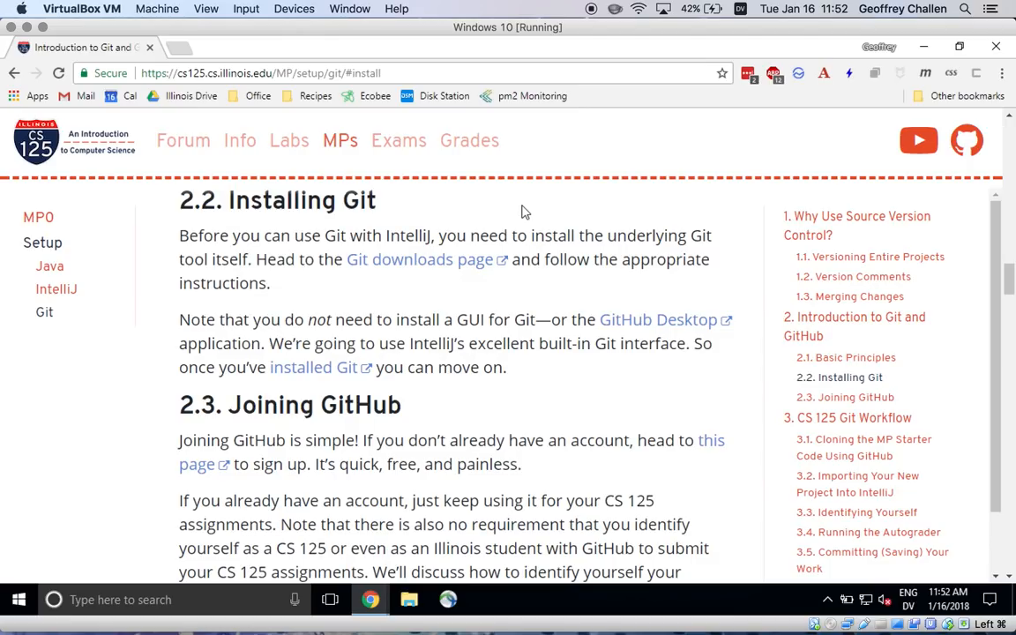
pyautogui.moveTo(457, 265)
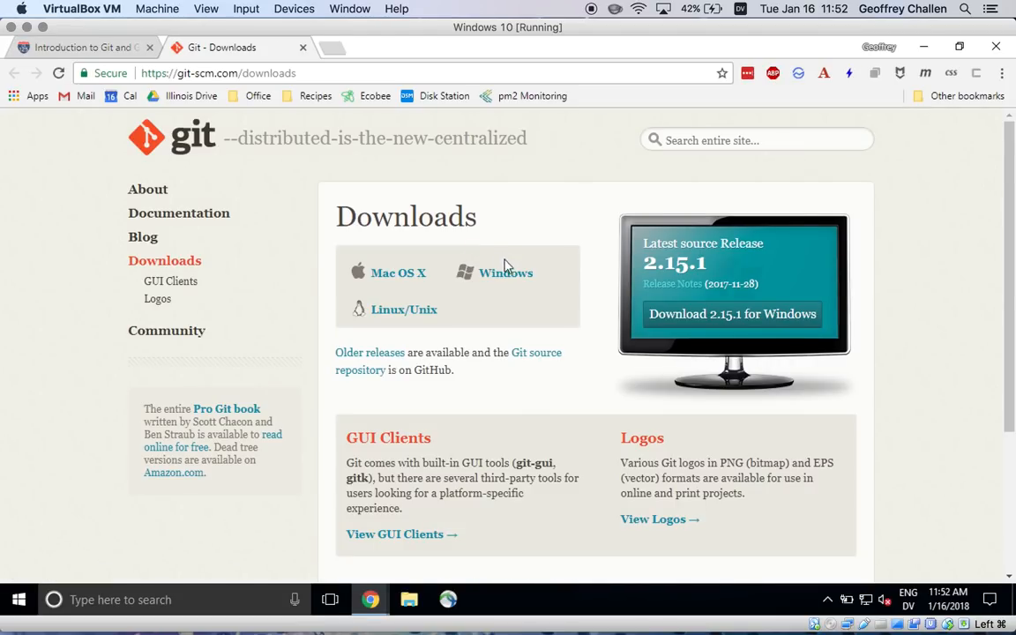
# - Download Git-2.15.1.2-32-bit.exe in Chrome and run the downloaded installer
pyautogui.click(505, 272)
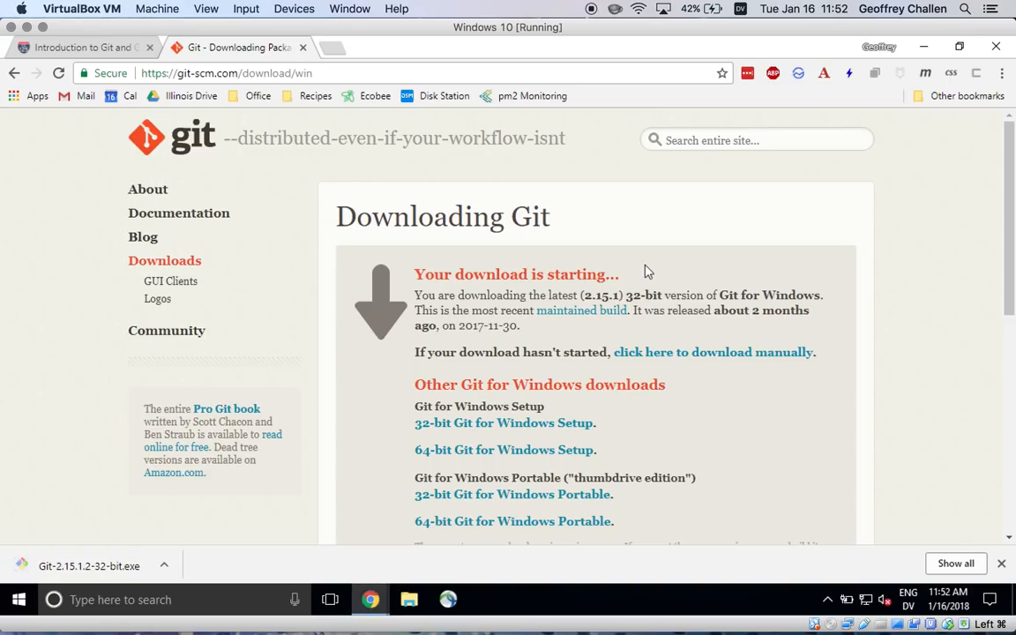
pyautogui.moveTo(115, 537)
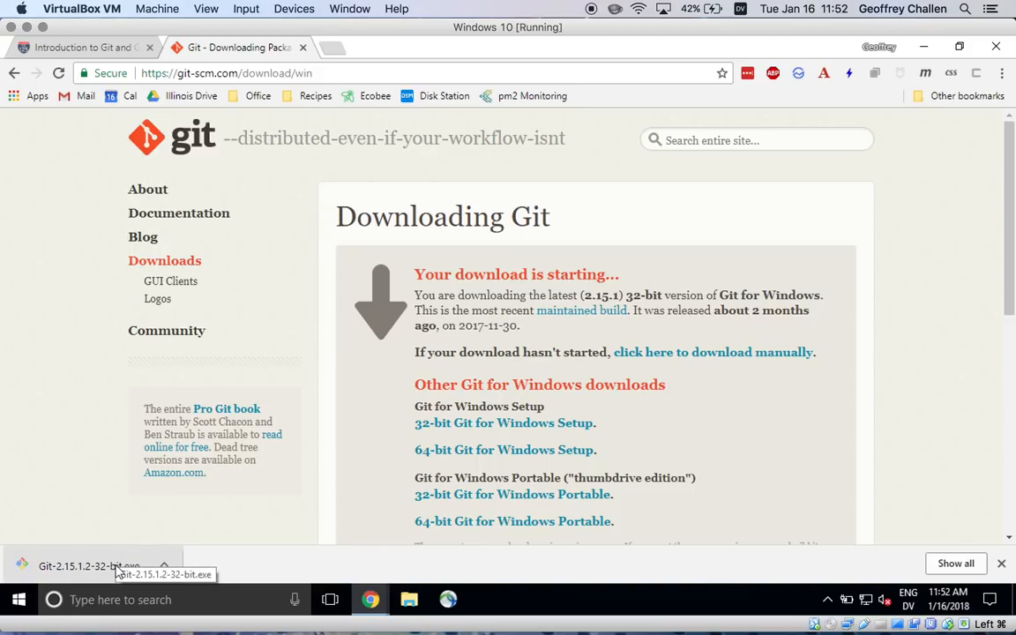
pyautogui.click(88, 565)
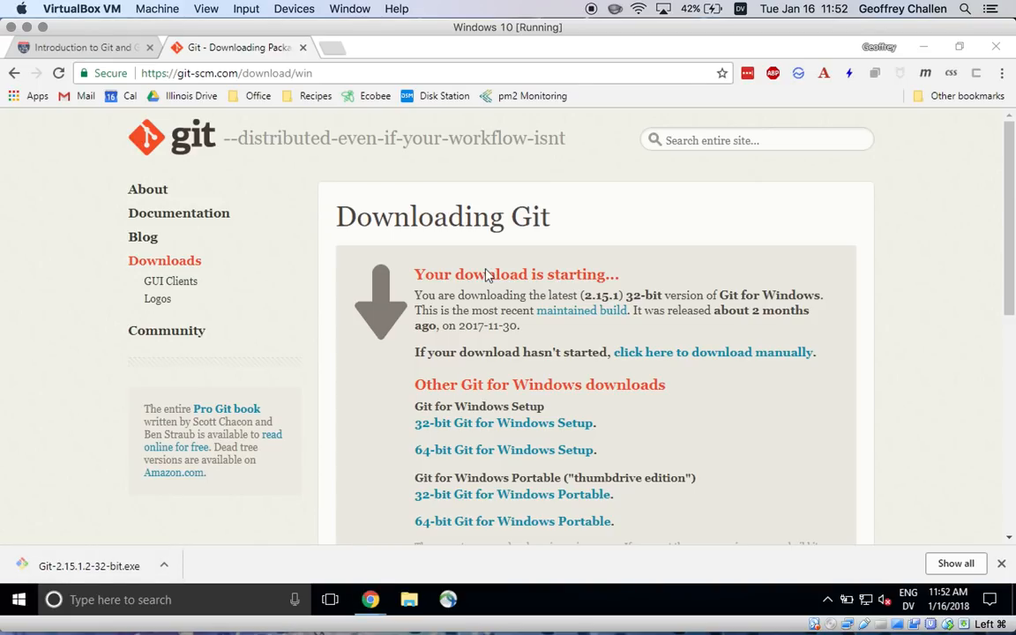
pyautogui.moveTo(450, 438)
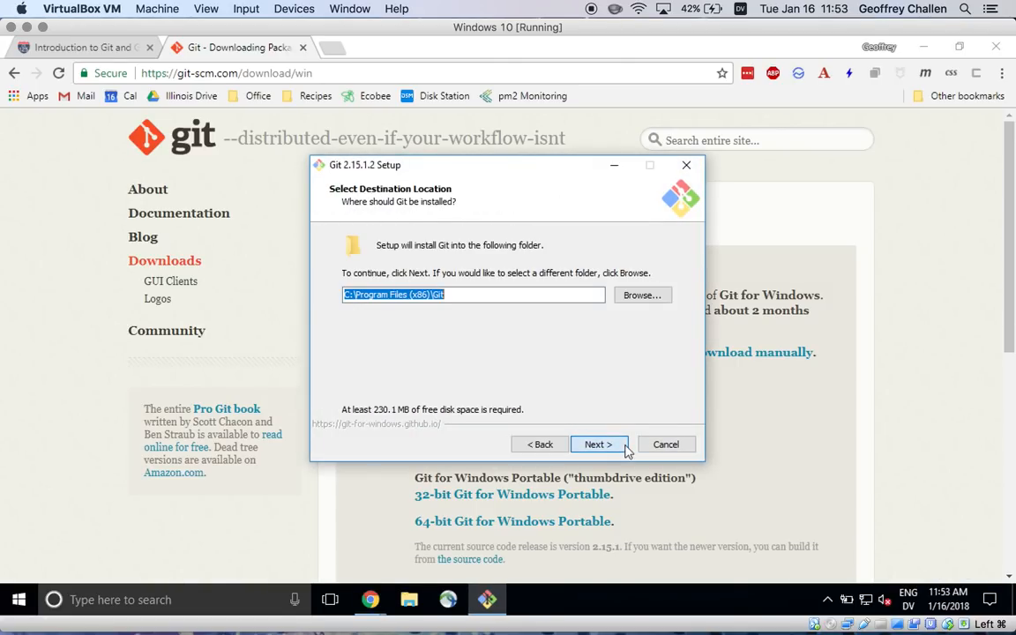
pyautogui.moveTo(508, 325)
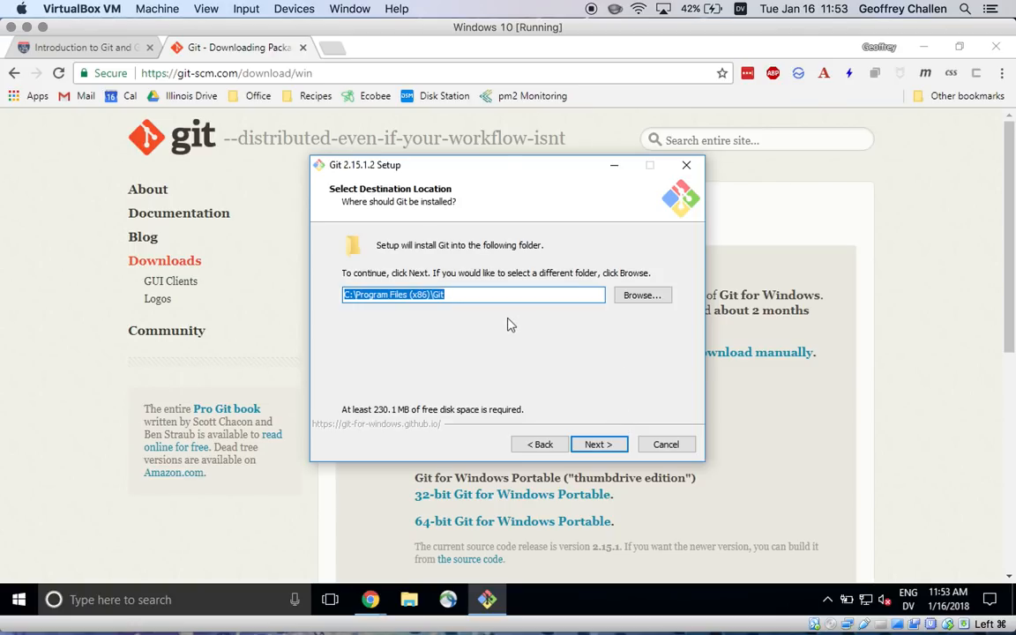
pyautogui.moveTo(480, 312)
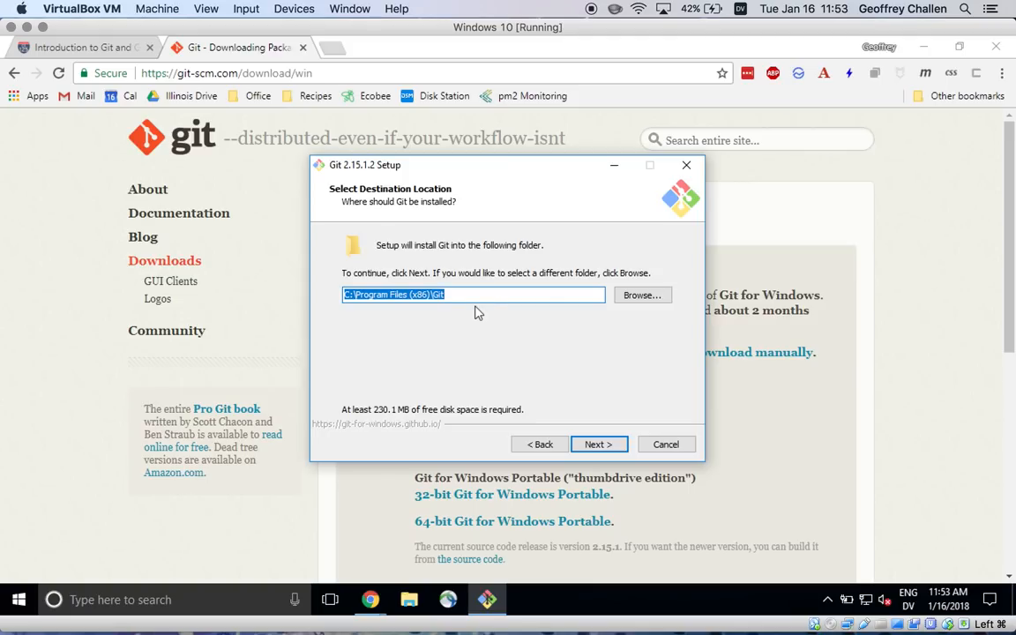
pyautogui.moveTo(600, 445)
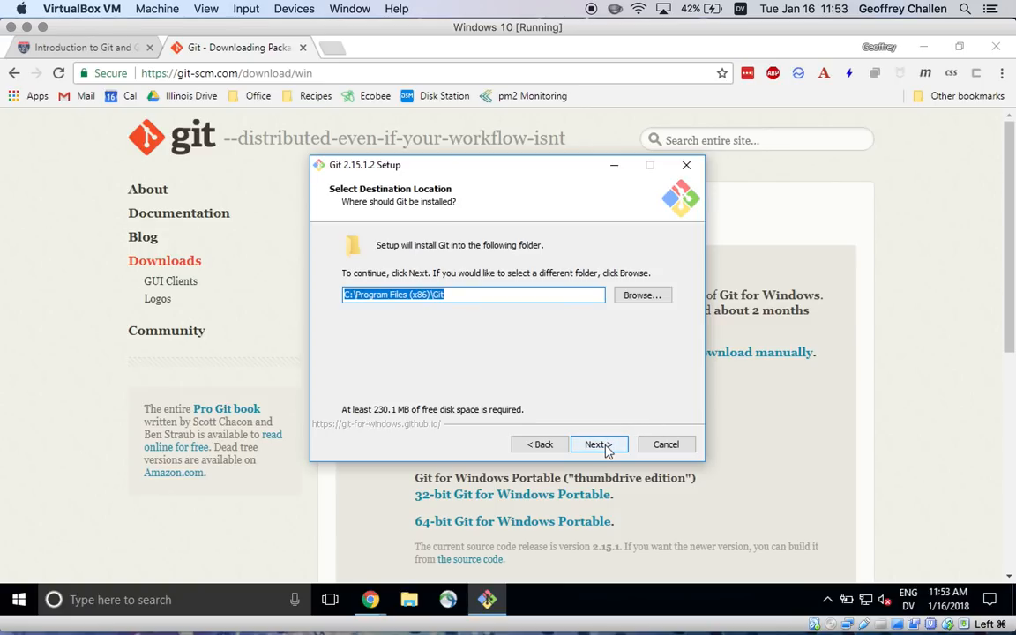
# - Accept the default install folder, component set and Git Start Menu folder
pyautogui.click(595, 444)
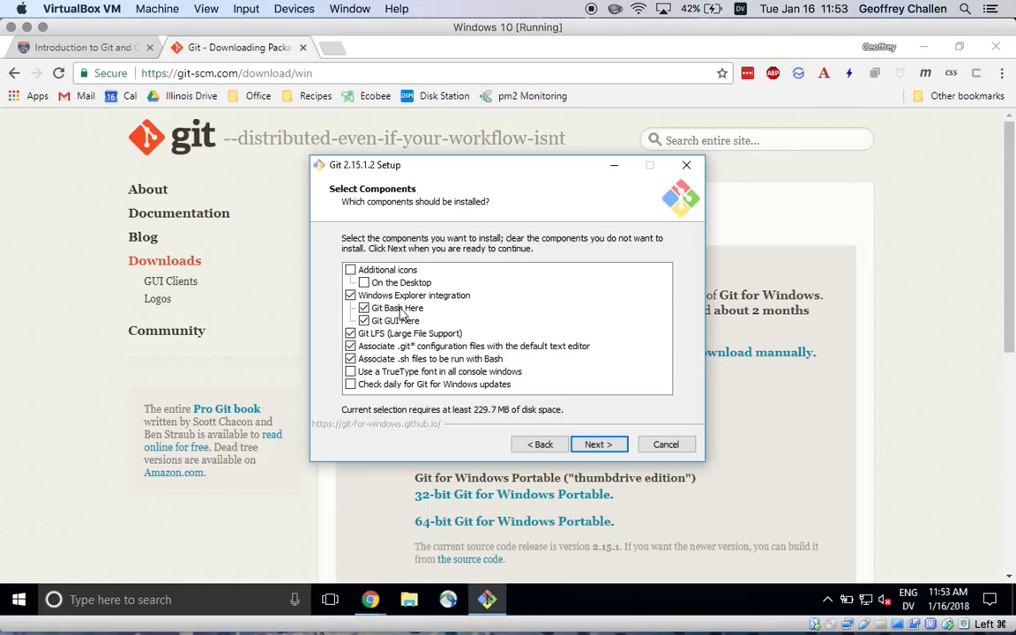
pyautogui.moveTo(380, 330)
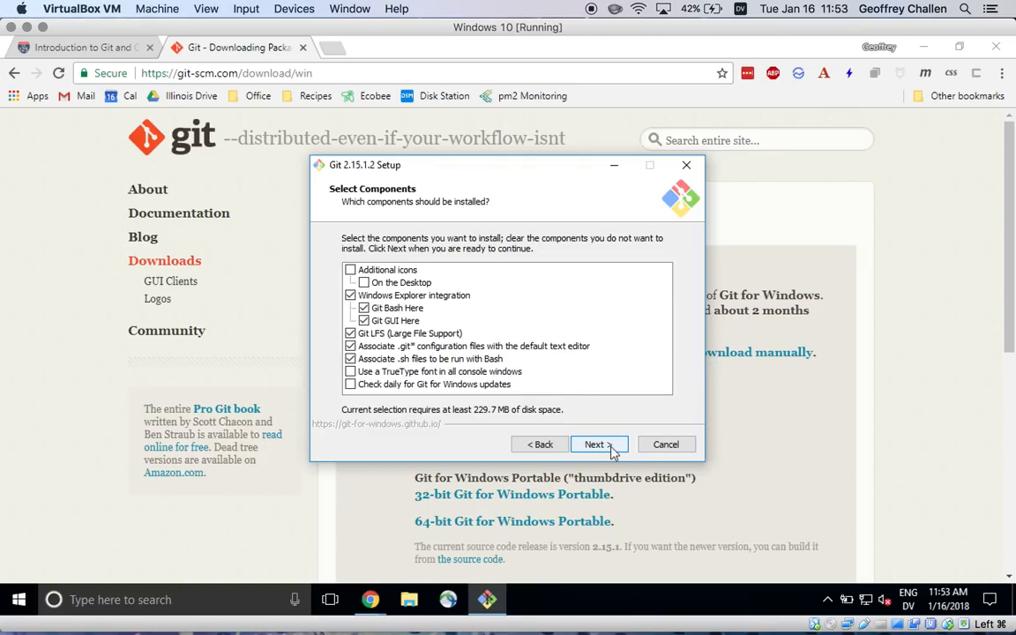
pyautogui.click(593, 444)
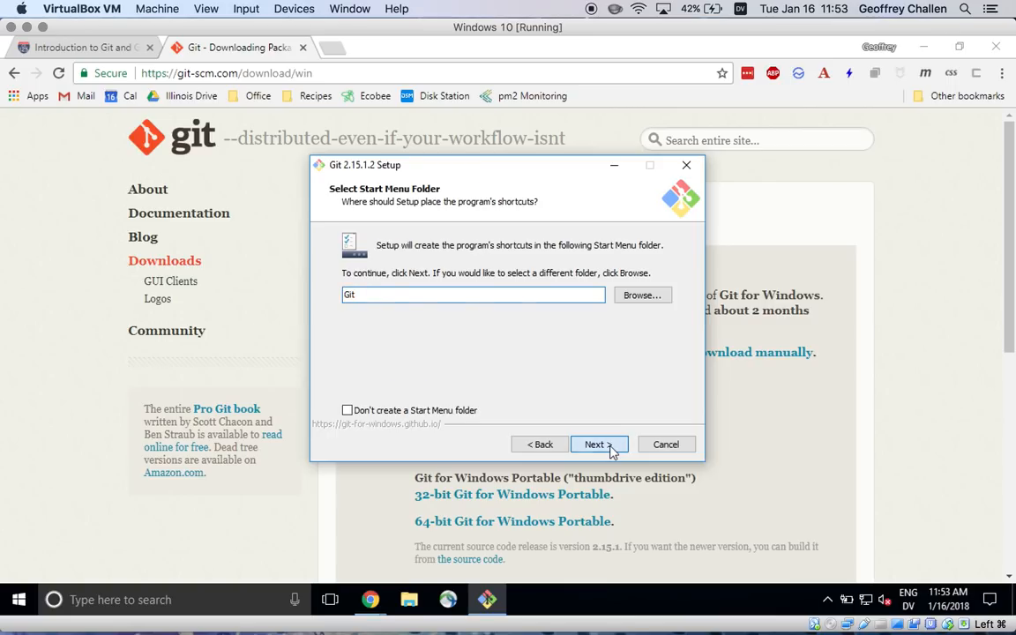
pyautogui.click(598, 445)
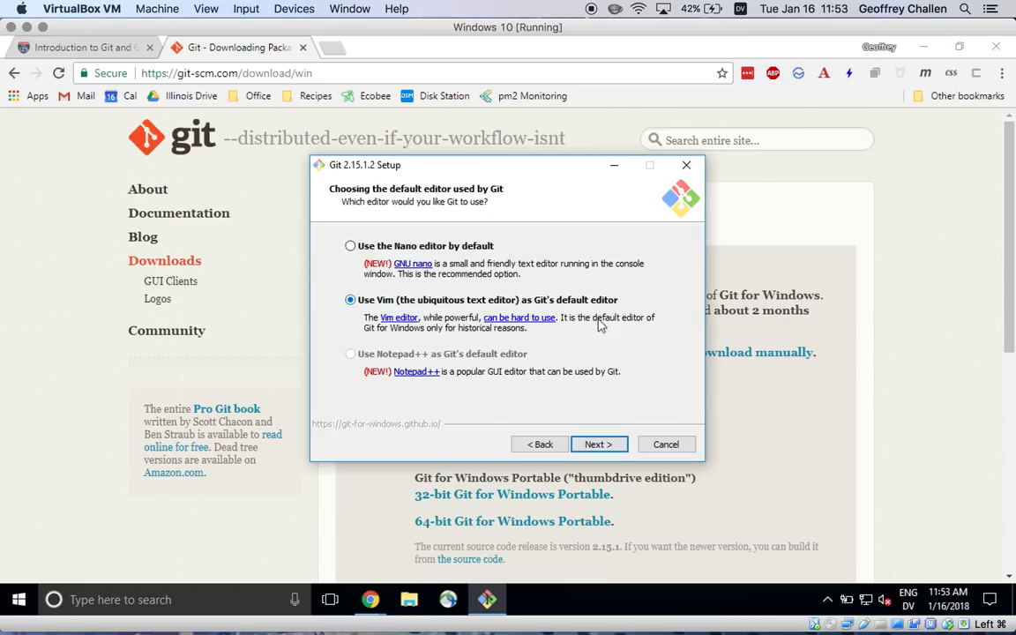
pyautogui.moveTo(349, 357)
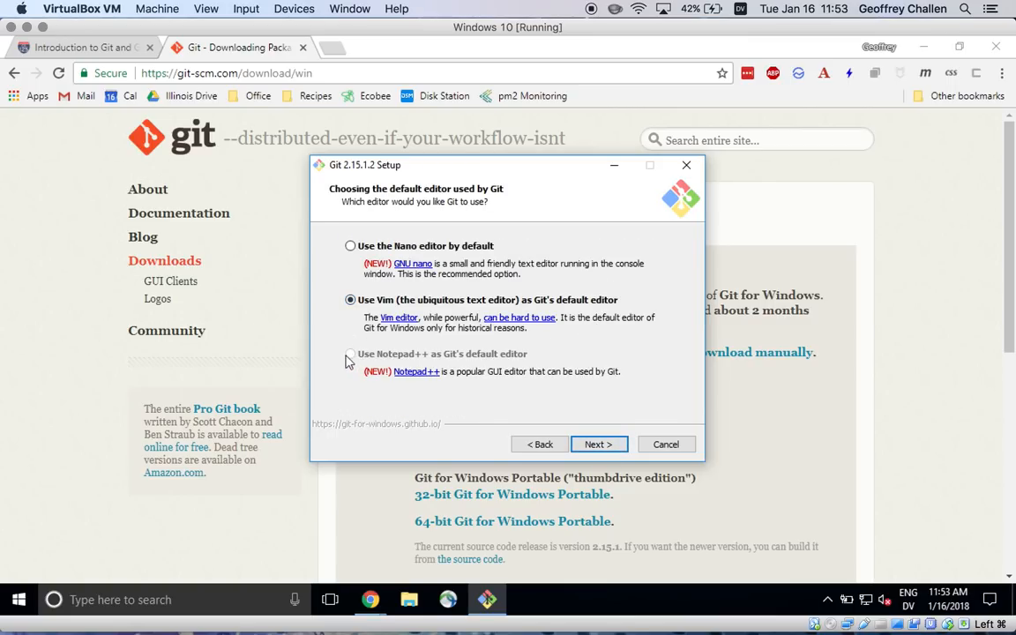
# - Try Nano as Git's default editor, then return to Vim
pyautogui.click(349, 245)
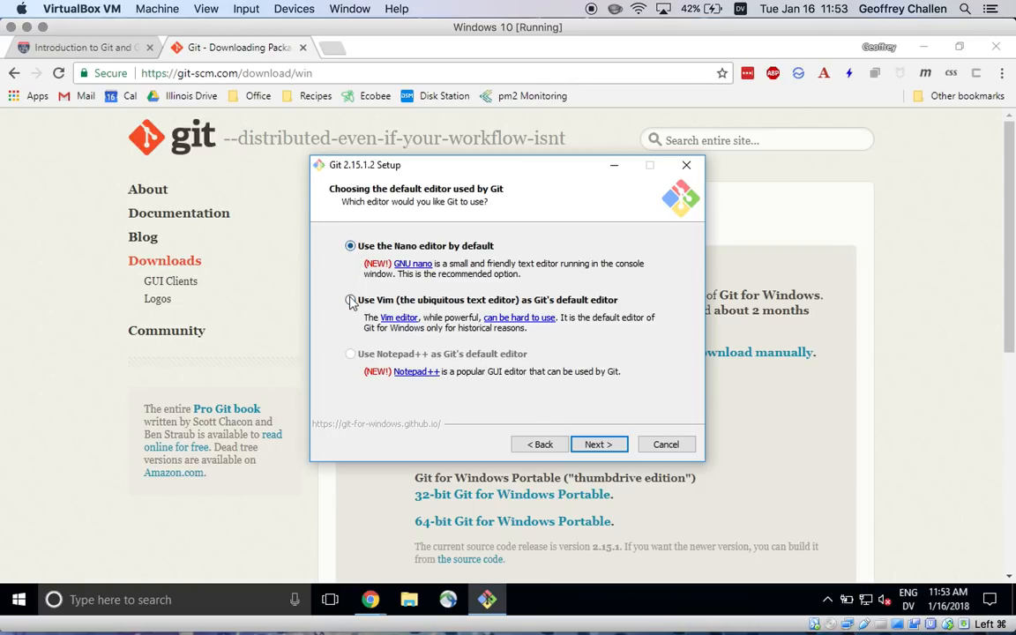
pyautogui.click(352, 300)
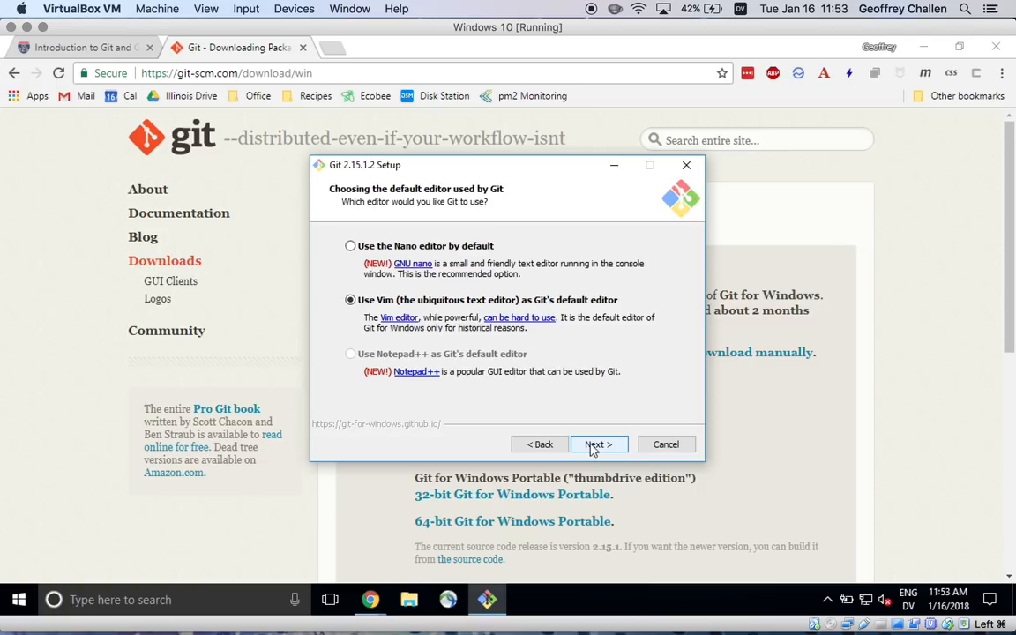
# - Keep Vim, Command Prompt PATH, OpenSSL, Windows-style line endings and extra options, then start installing
pyautogui.click(598, 445)
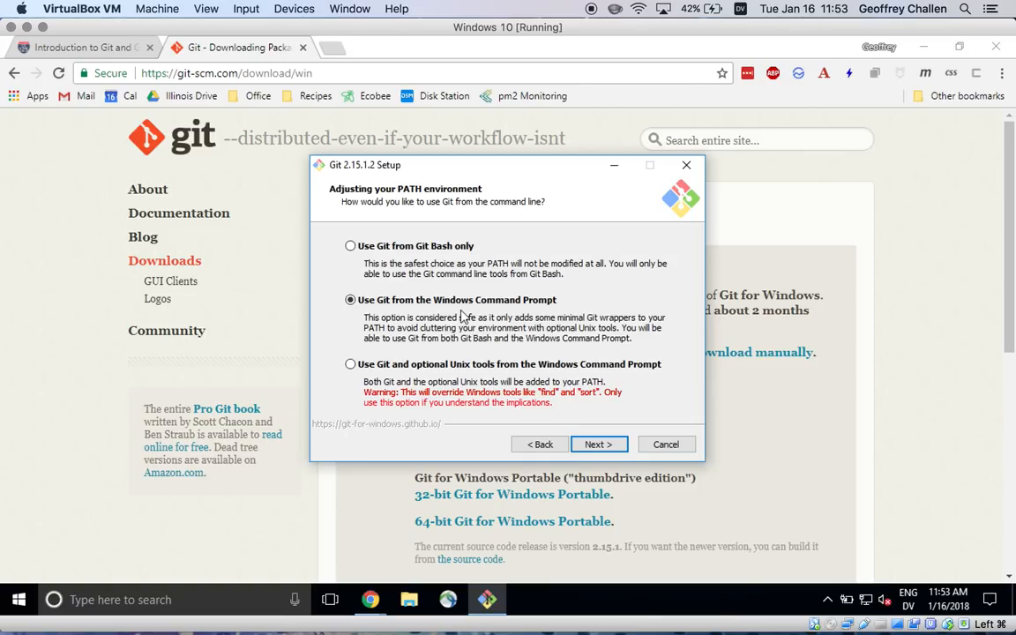
pyautogui.moveTo(485, 322)
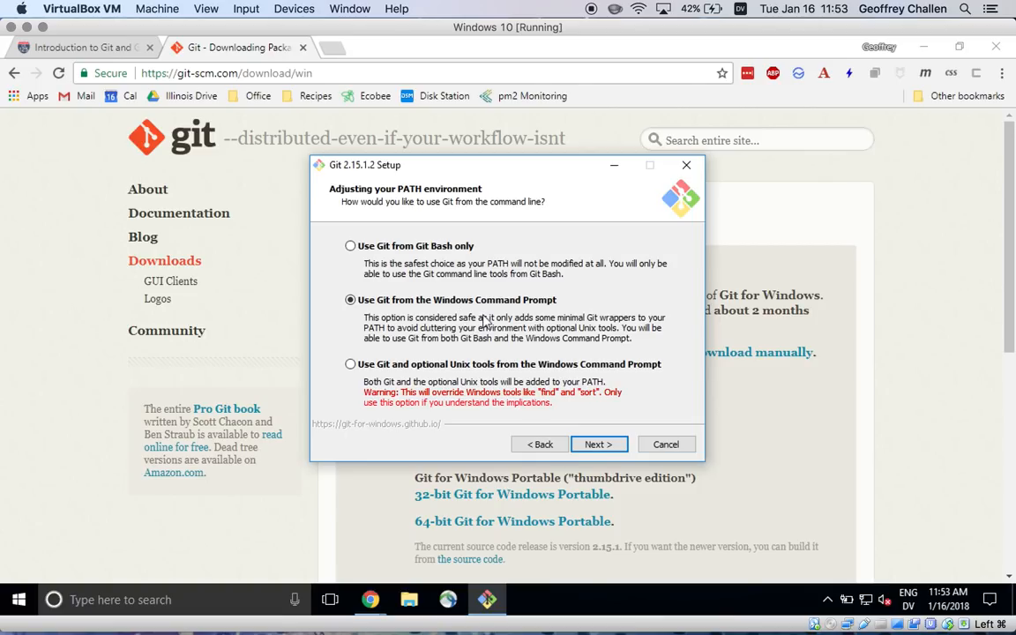
pyautogui.moveTo(600, 445)
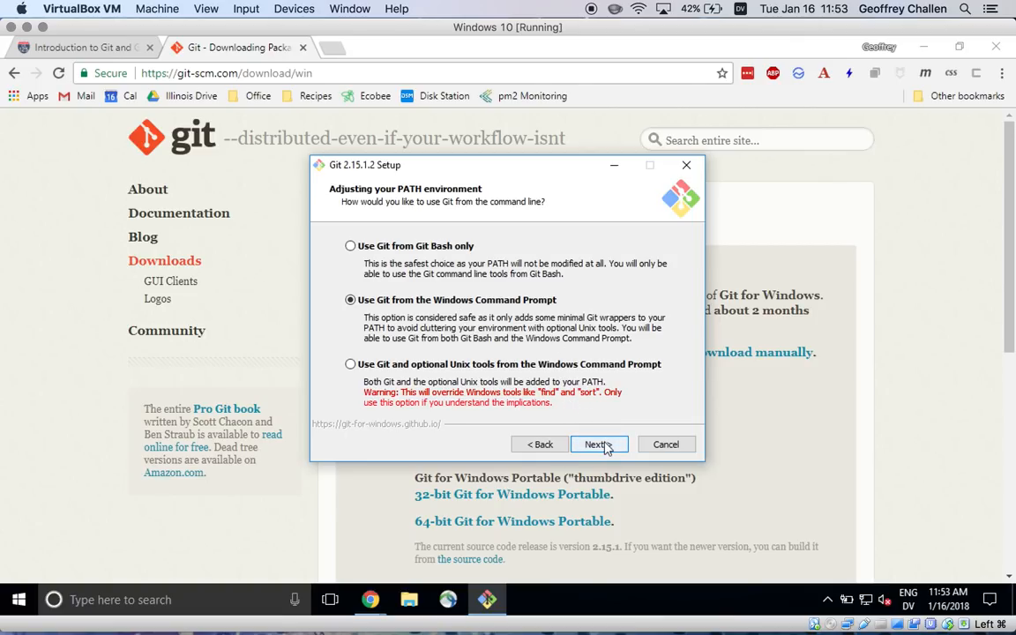
pyautogui.click(596, 445)
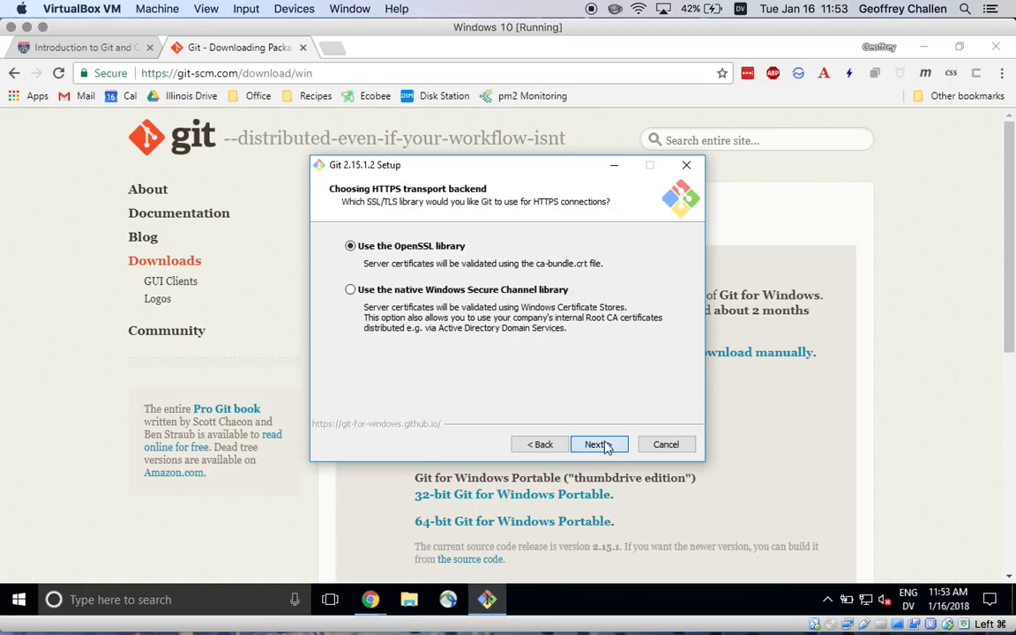
pyautogui.click(595, 445)
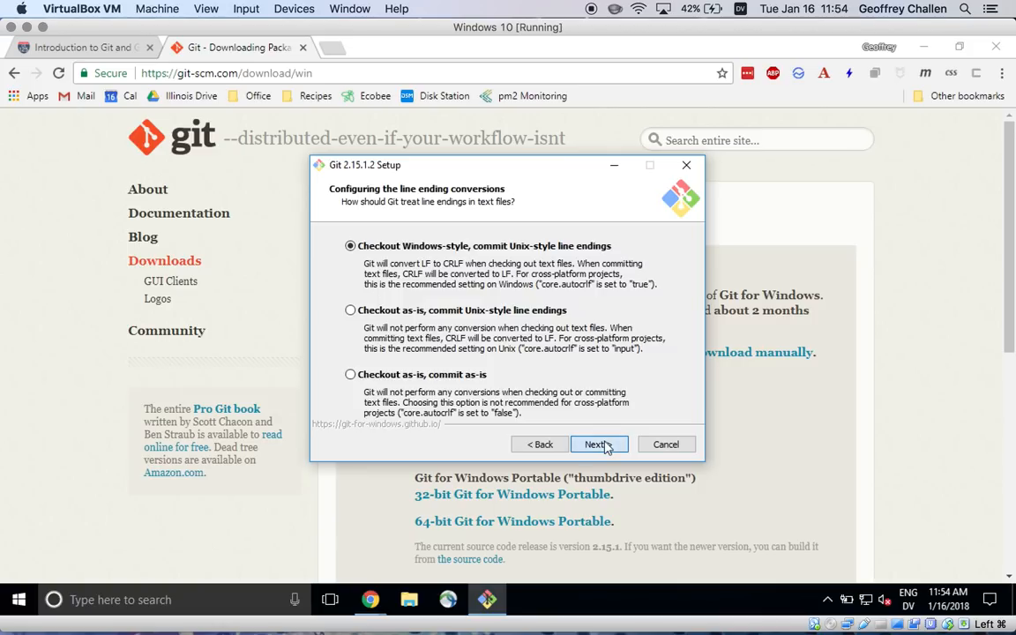
pyautogui.click(598, 444)
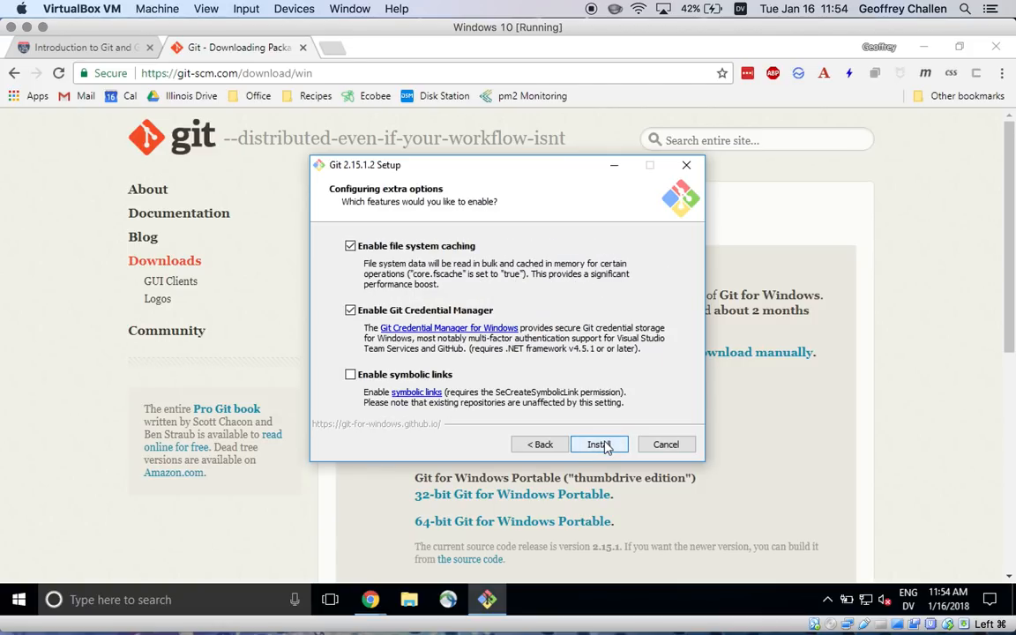
pyautogui.click(600, 444)
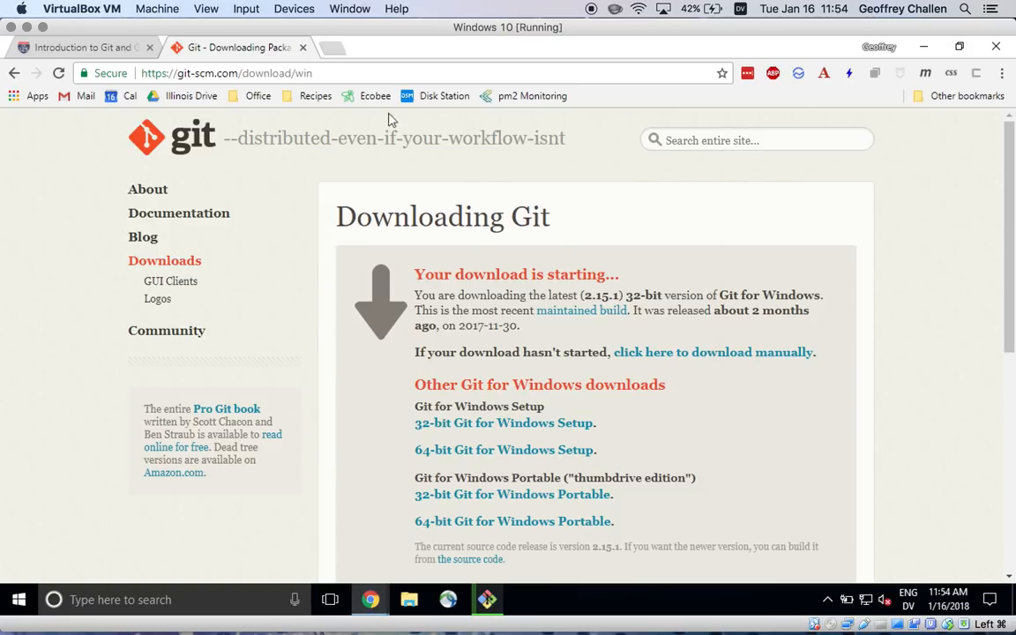
pyautogui.moveTo(925, 46)
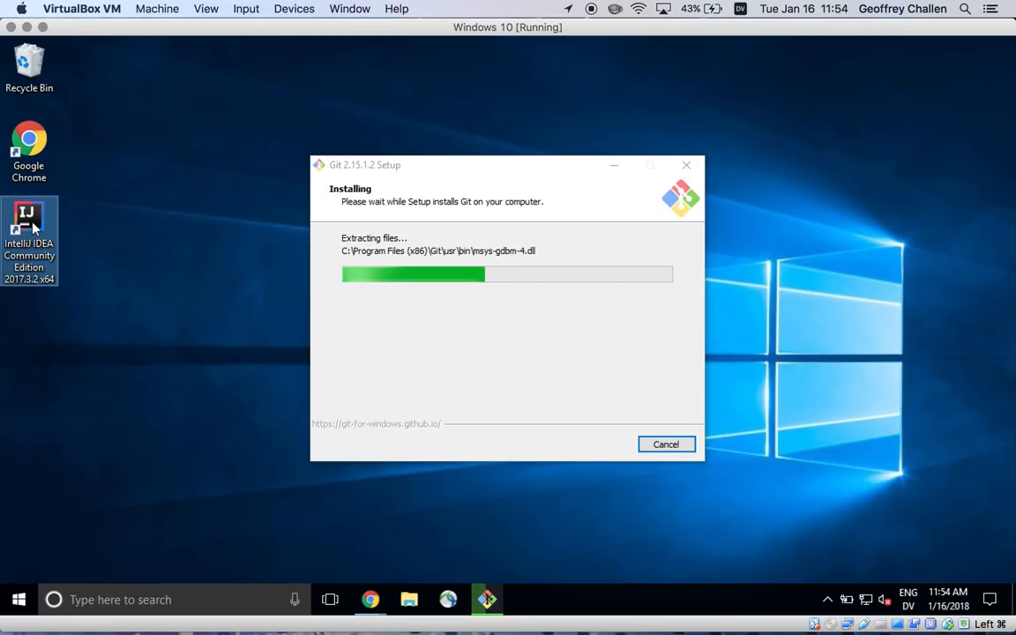
# - Launch IntelliJ IDEA Community Edition from the desktop shortcut while Git installs
pyautogui.doubleClick(28, 220)
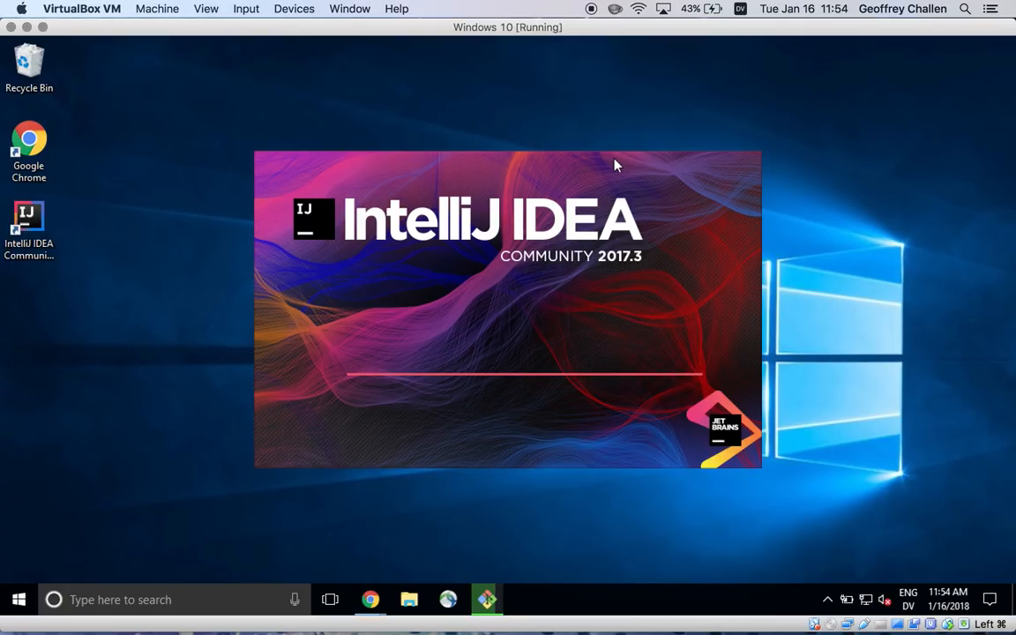
pyautogui.moveTo(645, 236)
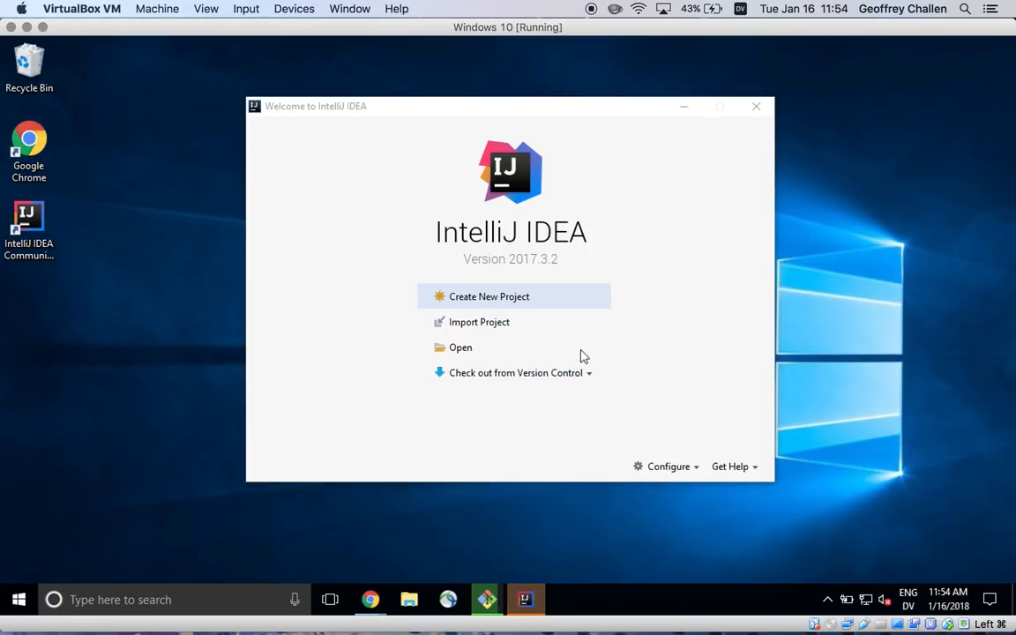
pyautogui.moveTo(593, 368)
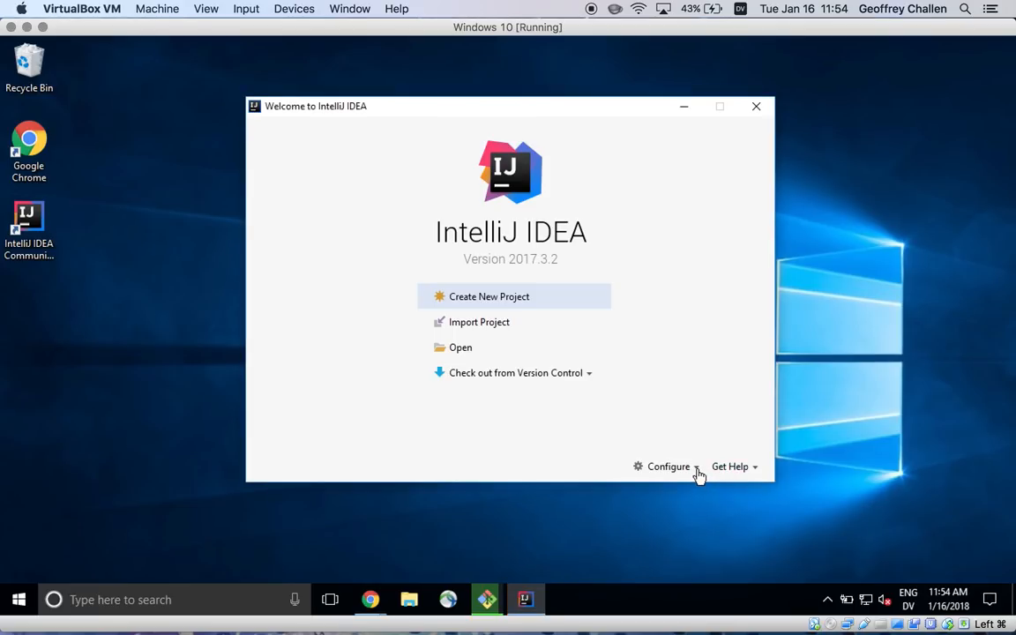
# - From the IntelliJ welcome screen, bring up Default Settings via Configure
pyautogui.click(667, 466)
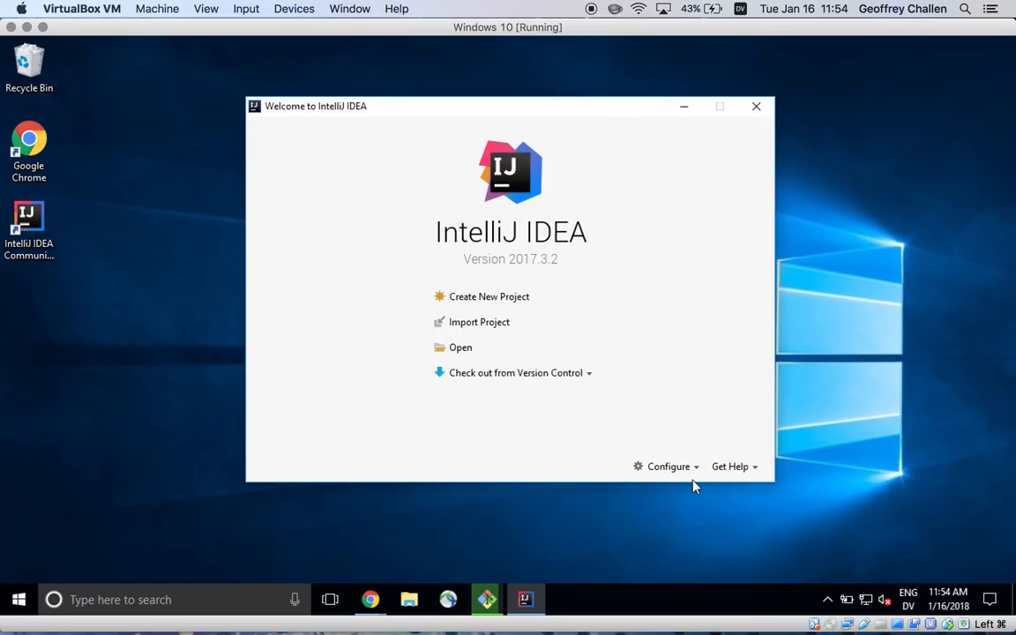
pyautogui.click(667, 466)
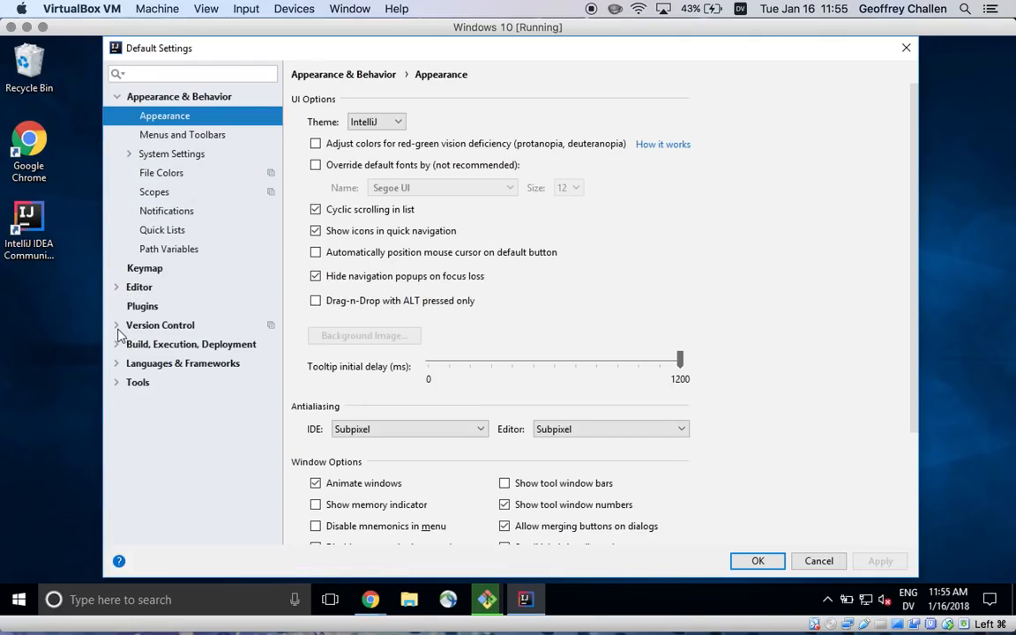
# - Show Version Control > Git settings and inspect the path C:\Program Files (x86)\Git\cmd\git.exe
pyautogui.click(117, 324)
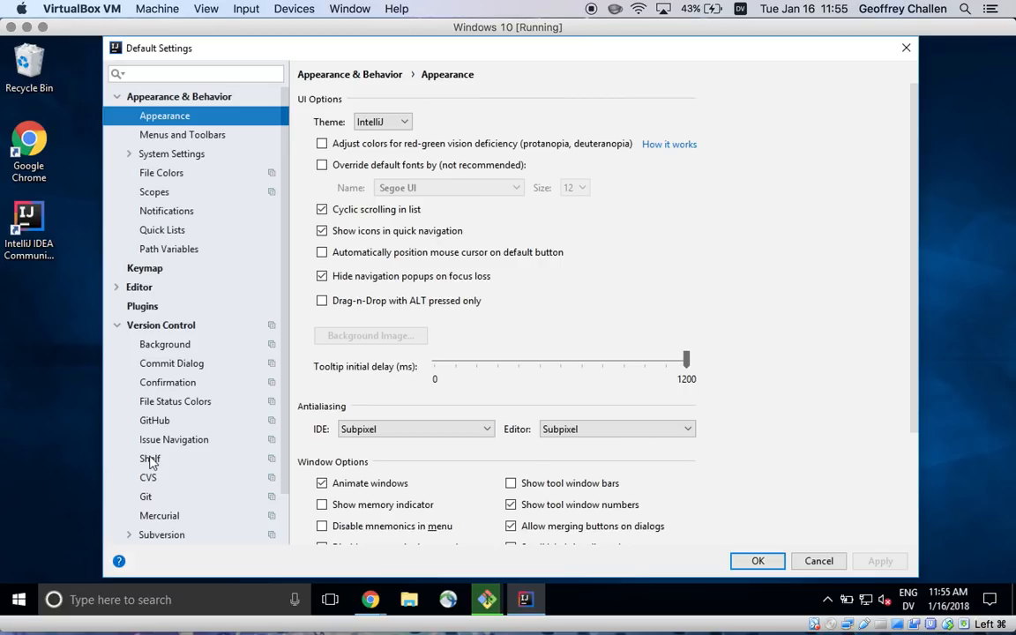
pyautogui.click(145, 496)
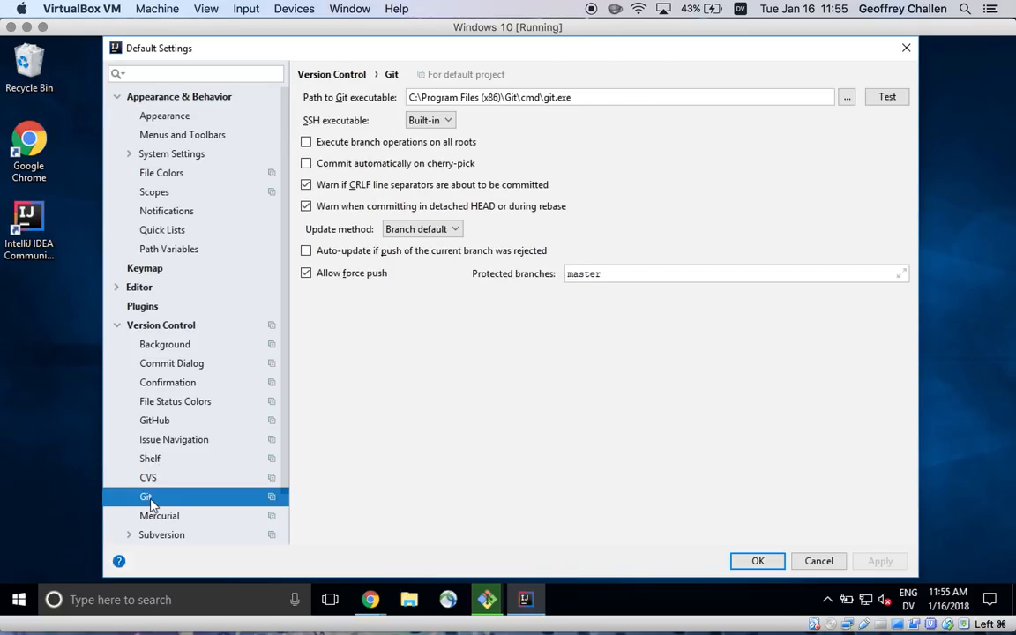
pyautogui.moveTo(653, 196)
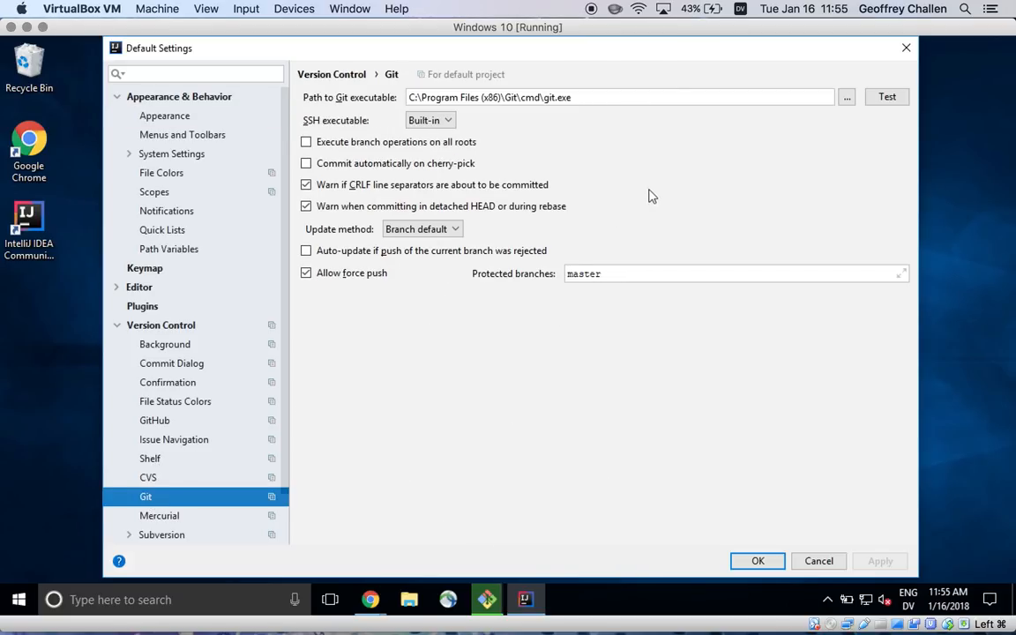
pyautogui.moveTo(673, 85)
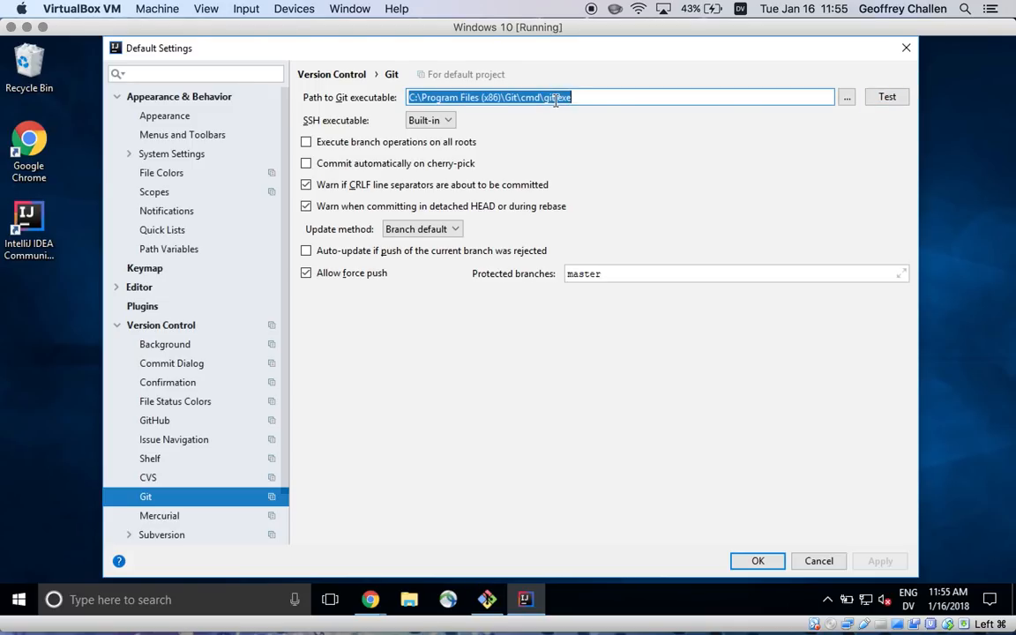
pyautogui.click(573, 97)
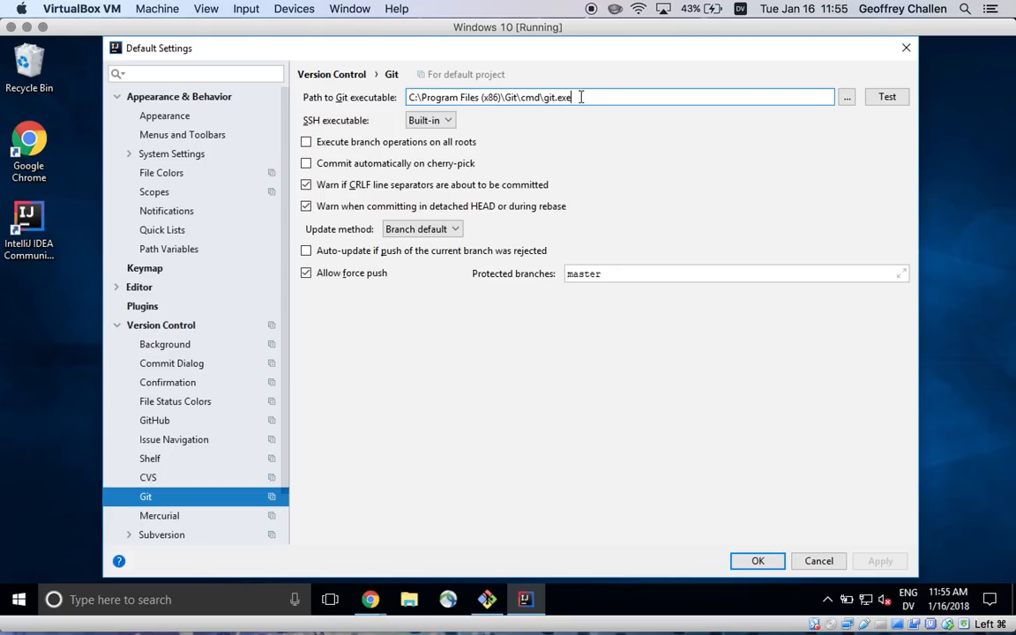
pyautogui.moveTo(774, 91)
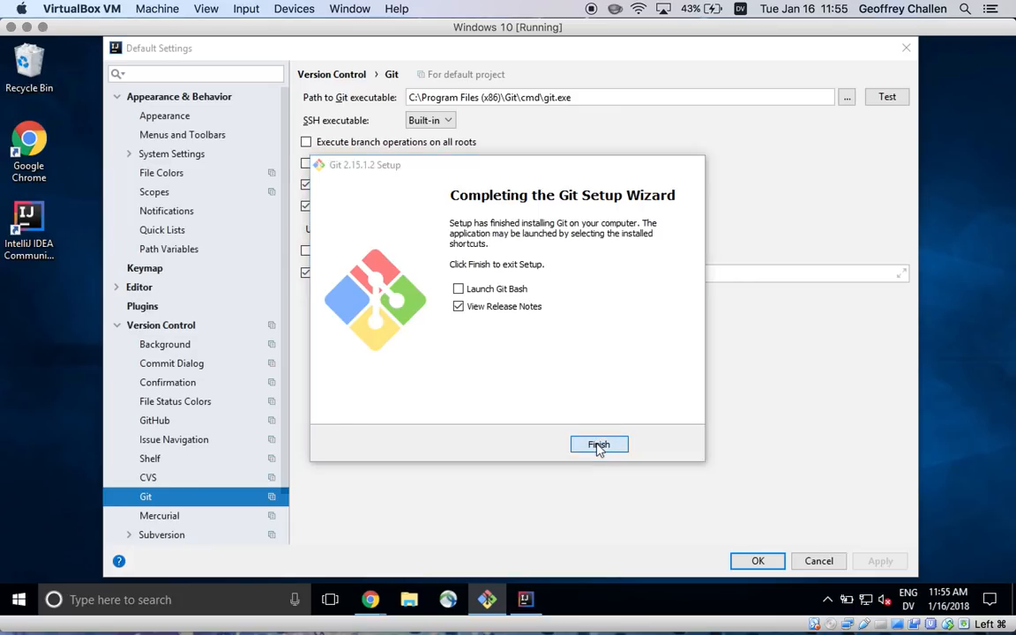
# - Finish and close the completed Git Setup Wizard
pyautogui.click(600, 445)
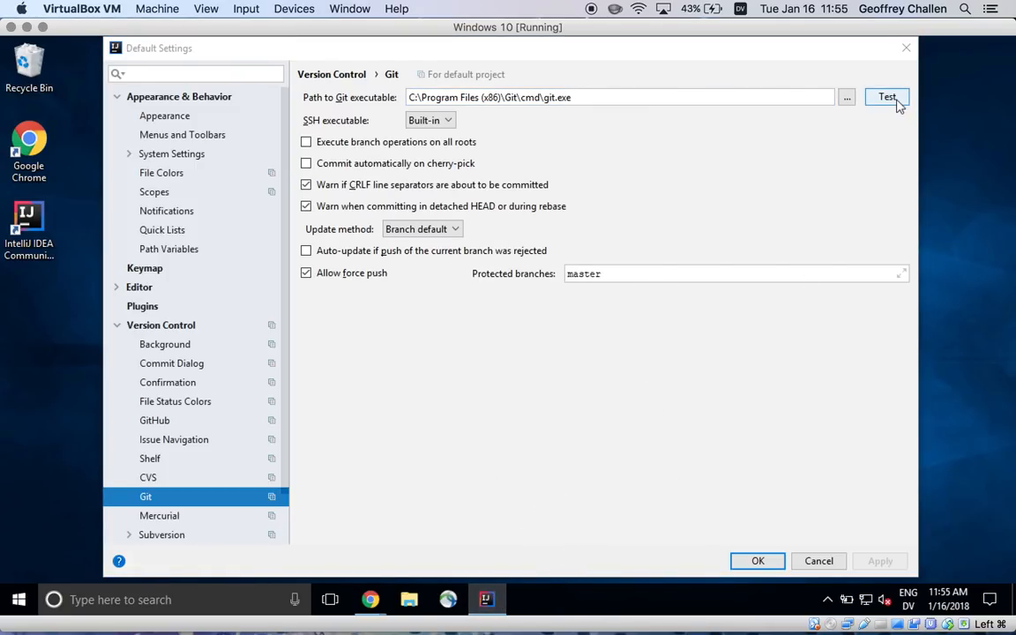
pyautogui.click(886, 96)
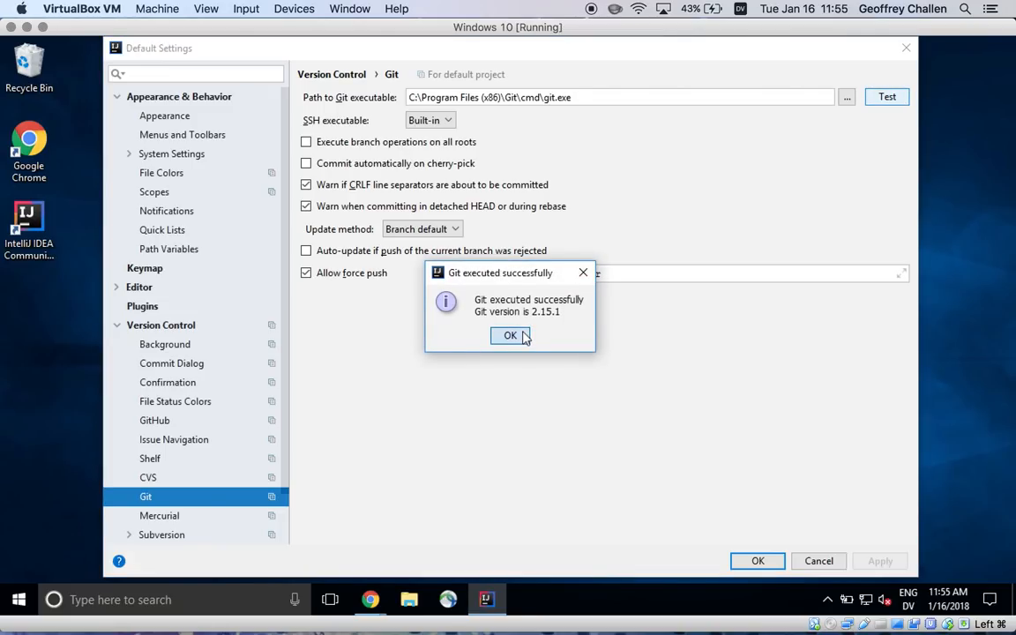
pyautogui.click(510, 335)
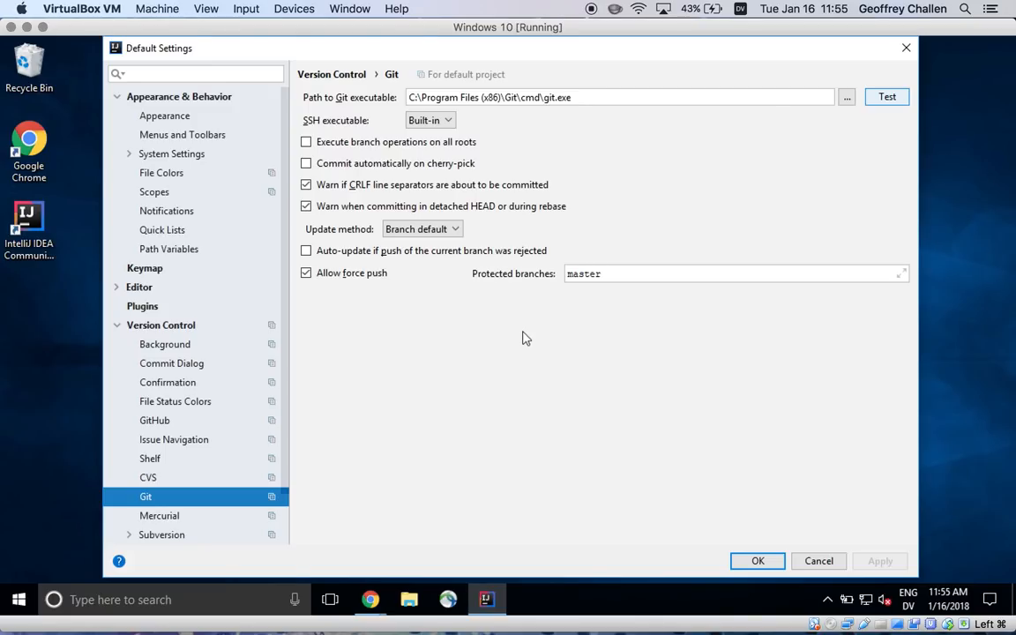
pyautogui.moveTo(509, 480)
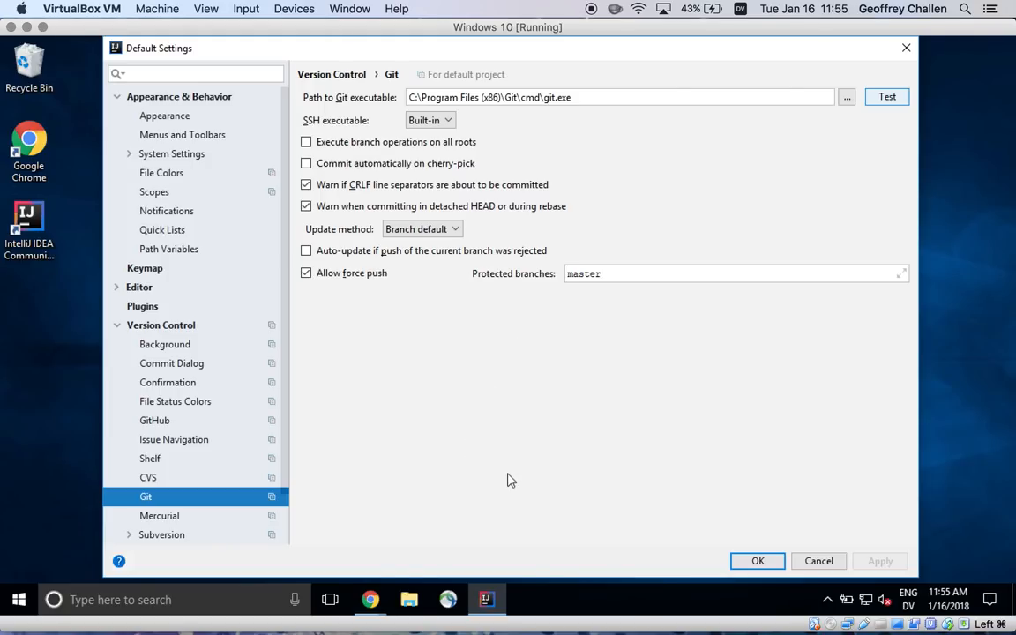
pyautogui.moveTo(861, 185)
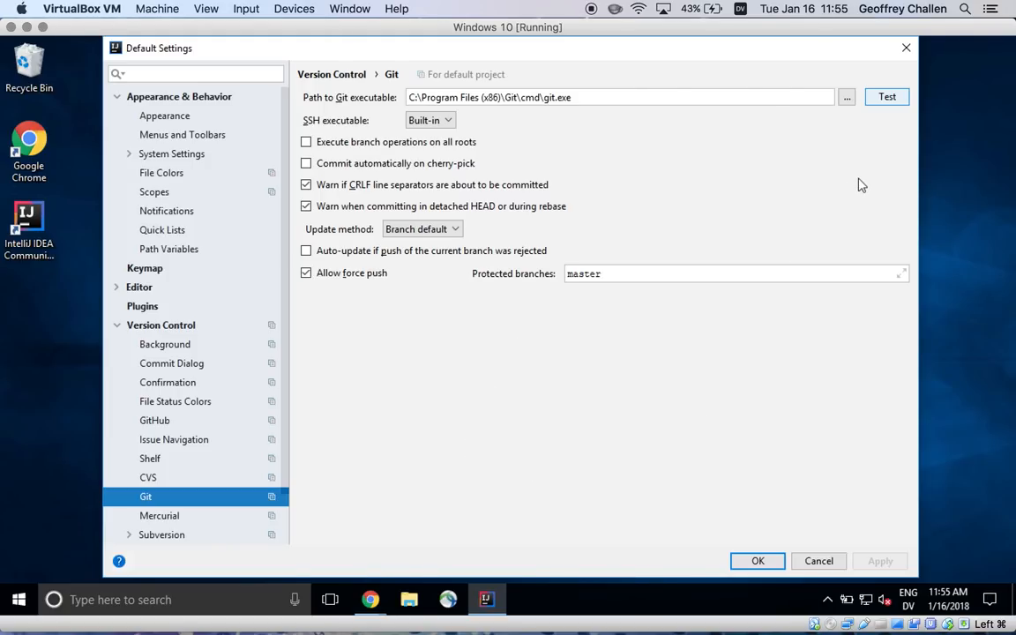